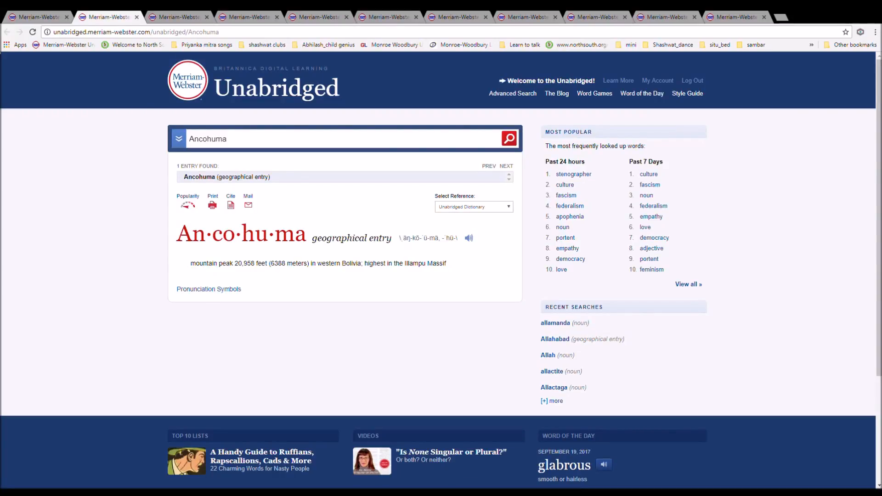
{"action": "mouse_move", "coordinate": [473, 246]}
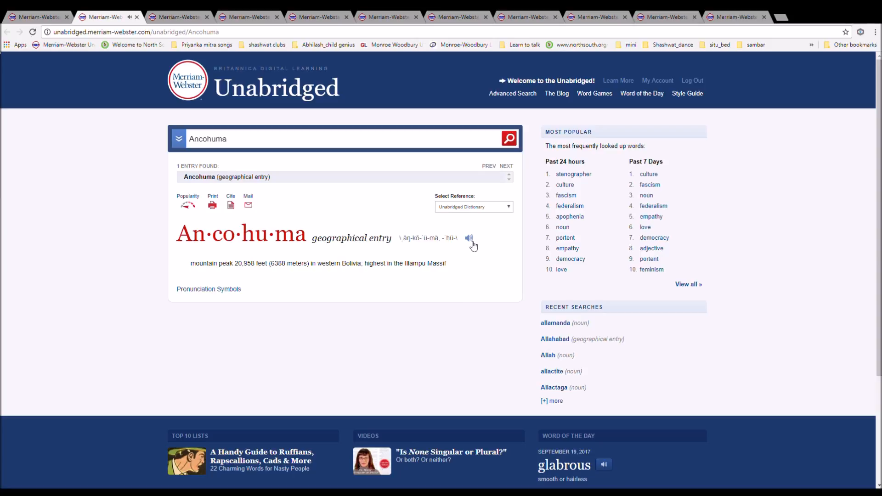
{"action": "mouse_move", "coordinate": [463, 252]}
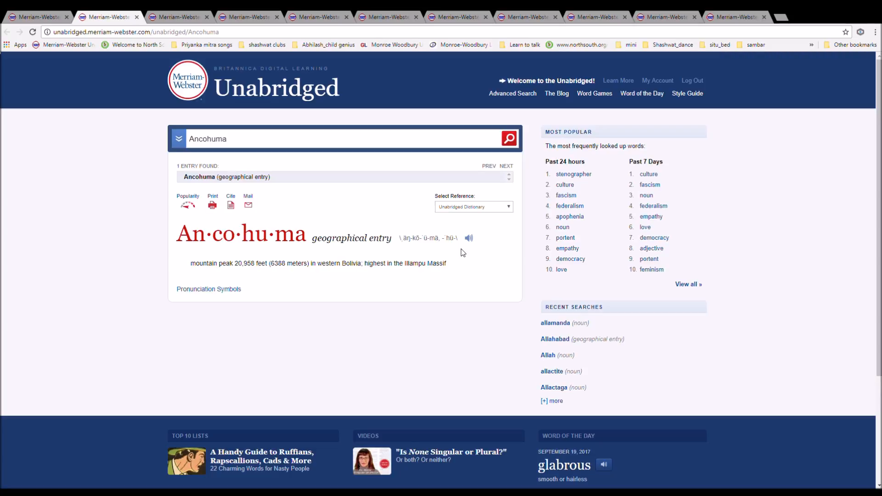
{"action": "mouse_move", "coordinate": [457, 223]}
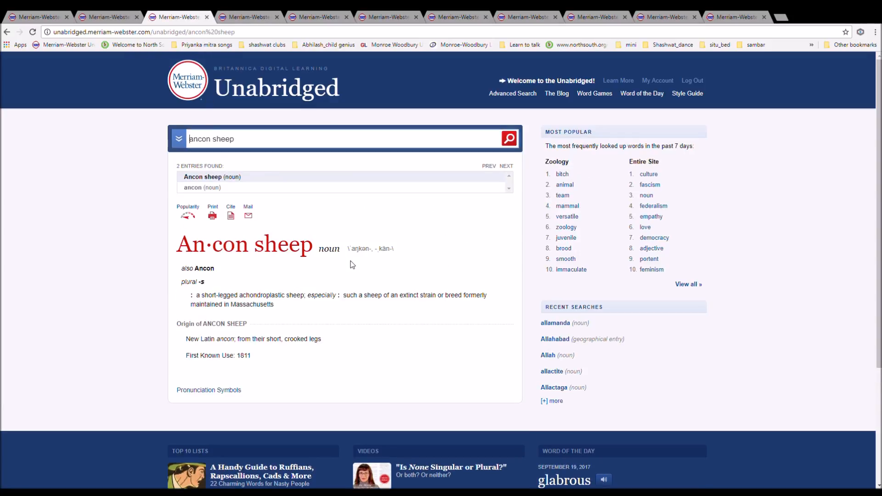
{"action": "mouse_move", "coordinate": [363, 283]}
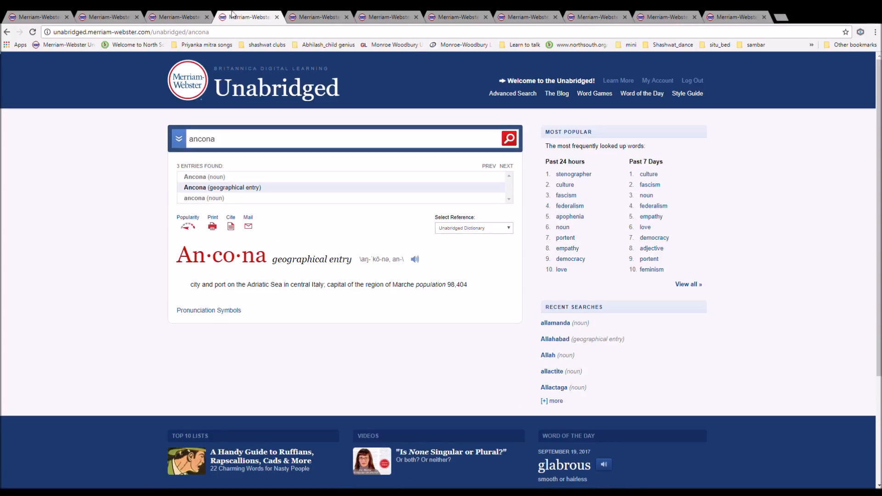
Step: Play the Ancona pronunciation audio from its speaker icon
{"action": "left_click", "coordinate": [415, 259]}
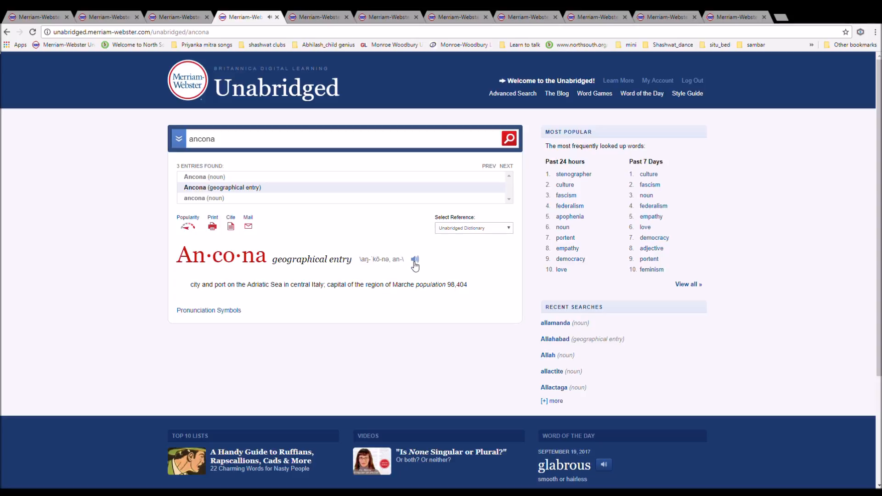
{"action": "mouse_move", "coordinate": [388, 156]}
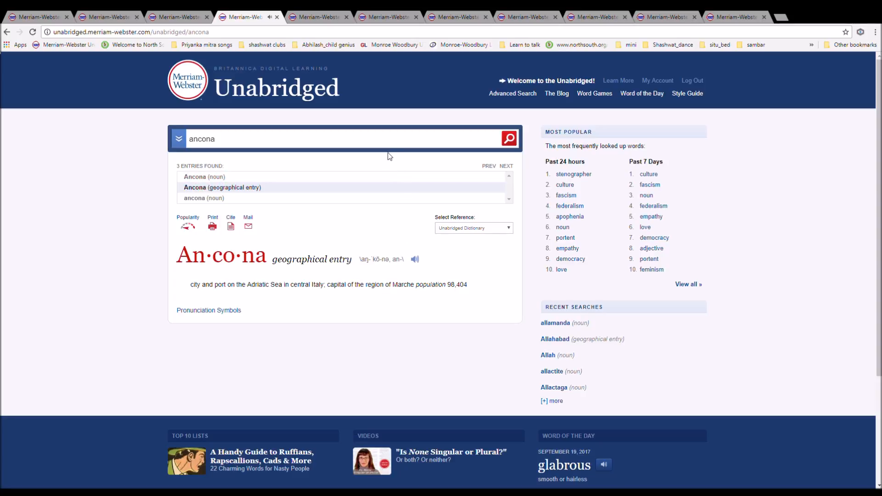
{"action": "mouse_move", "coordinate": [398, 187]}
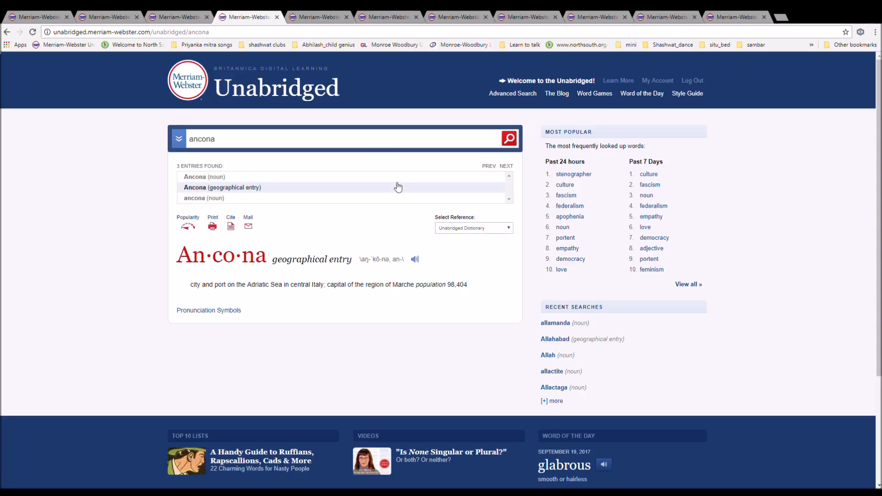
{"action": "mouse_move", "coordinate": [397, 228]}
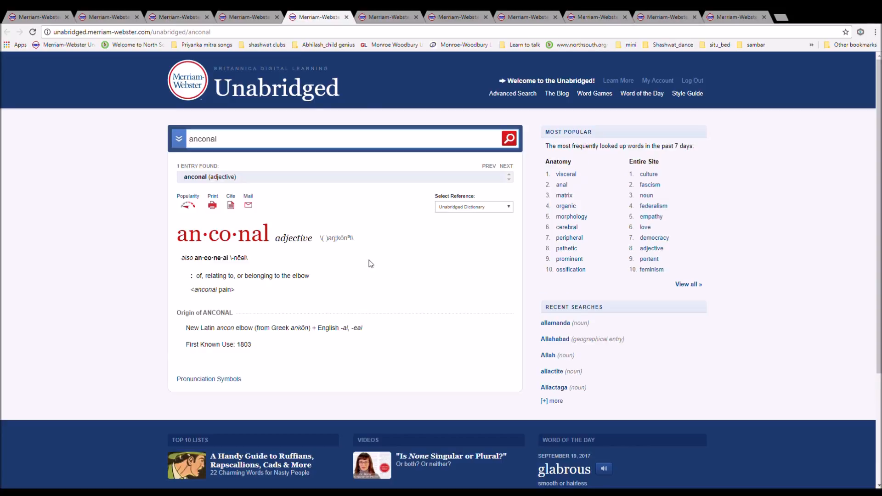
{"action": "mouse_move", "coordinate": [368, 255]}
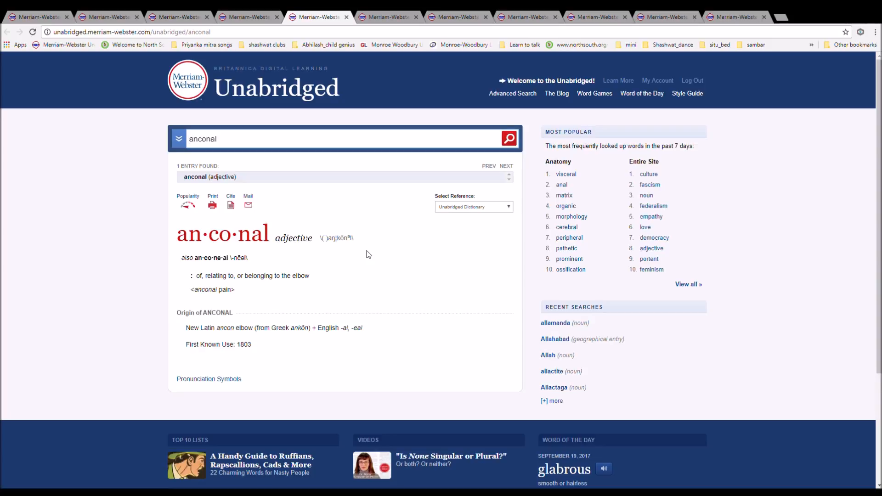
{"action": "mouse_move", "coordinate": [393, 256]}
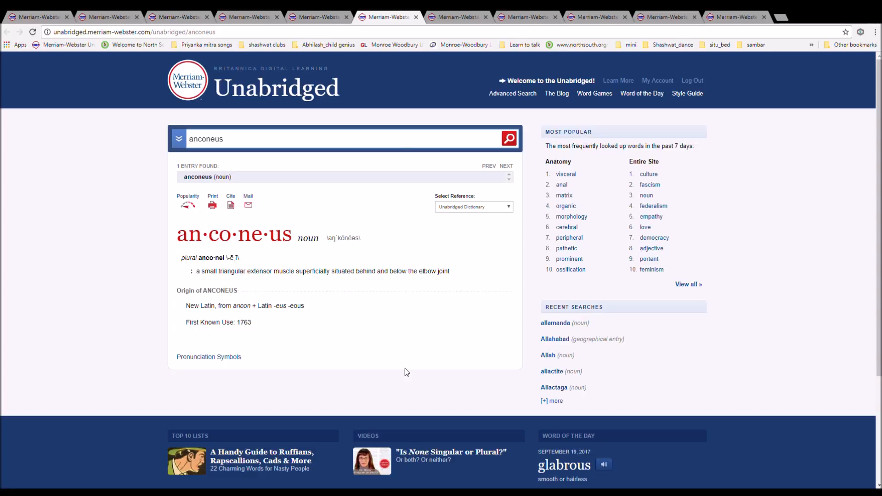
{"action": "mouse_move", "coordinate": [553, 223]}
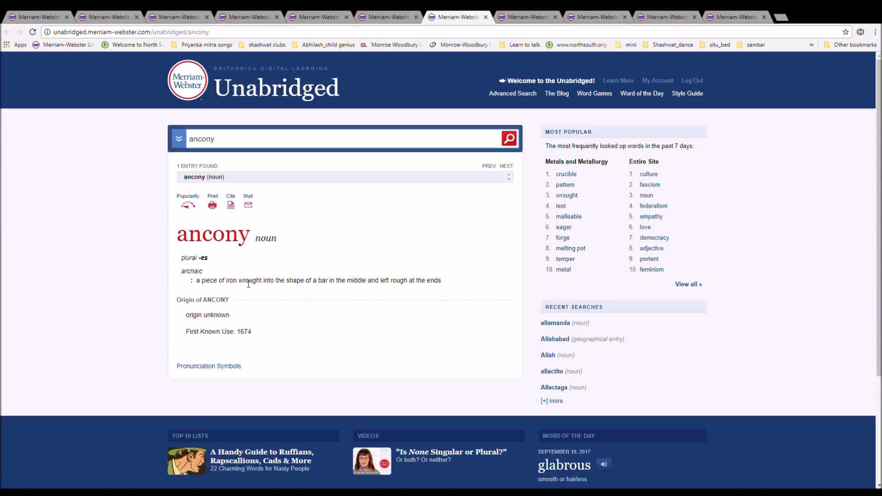
{"action": "mouse_move", "coordinate": [293, 248]}
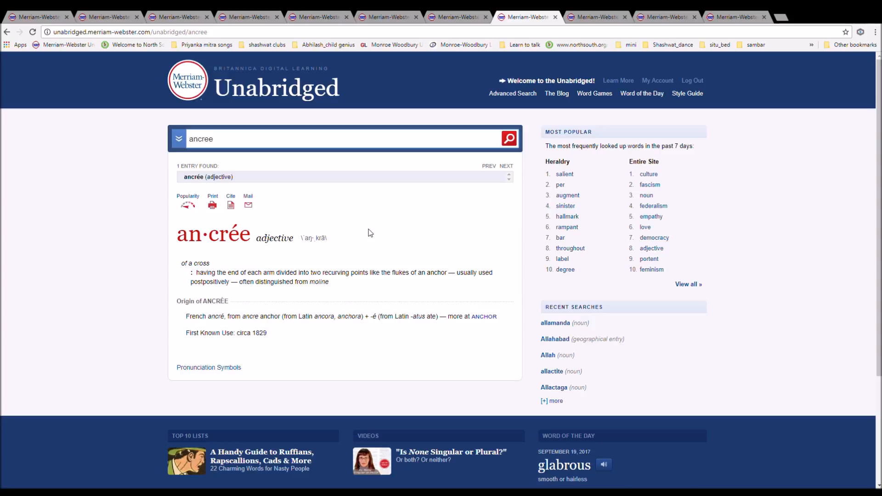
Step: Switch to the next tab, which shows the anchoress entry via ancress
{"action": "left_click", "coordinate": [189, 139]}
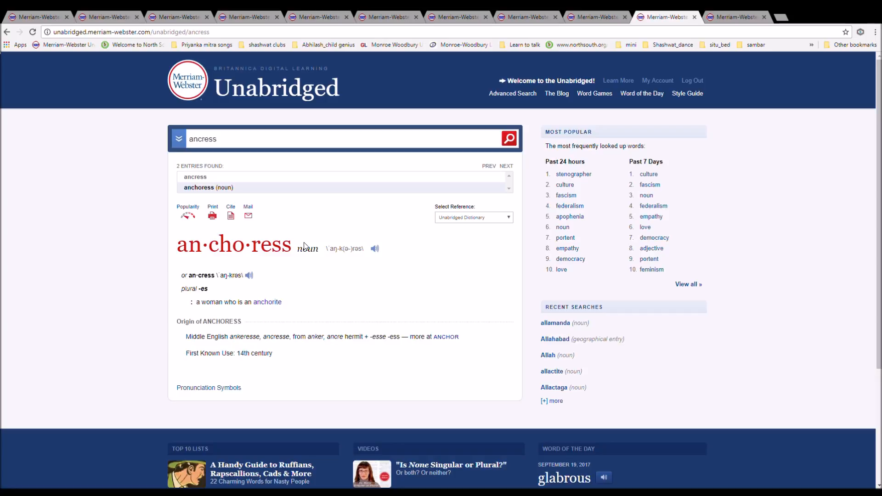
{"action": "mouse_move", "coordinate": [356, 289]}
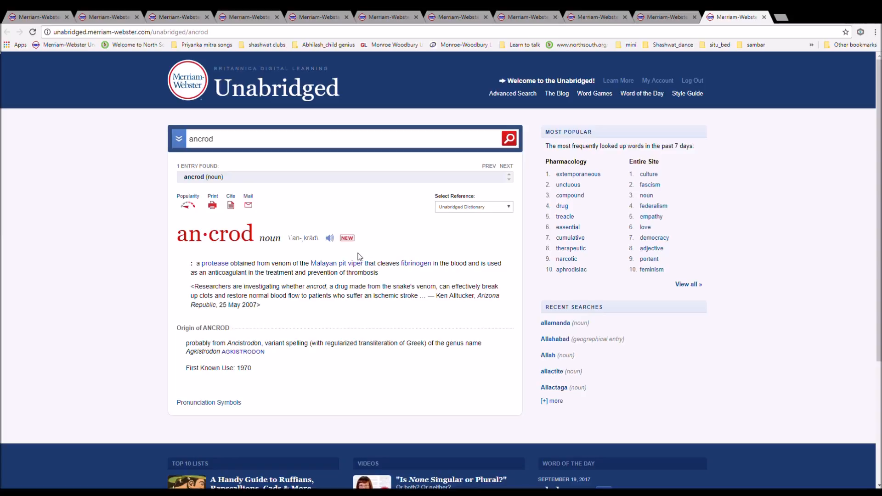
{"action": "mouse_move", "coordinate": [366, 319]}
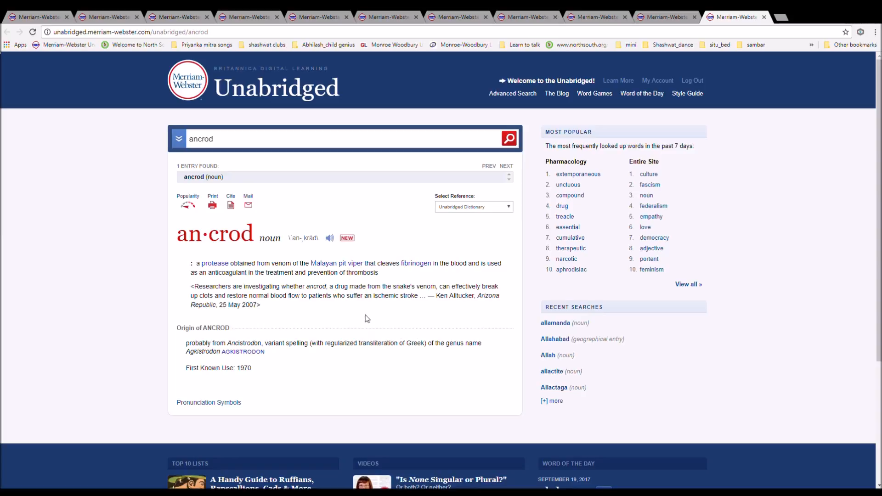
{"action": "mouse_move", "coordinate": [831, 87]}
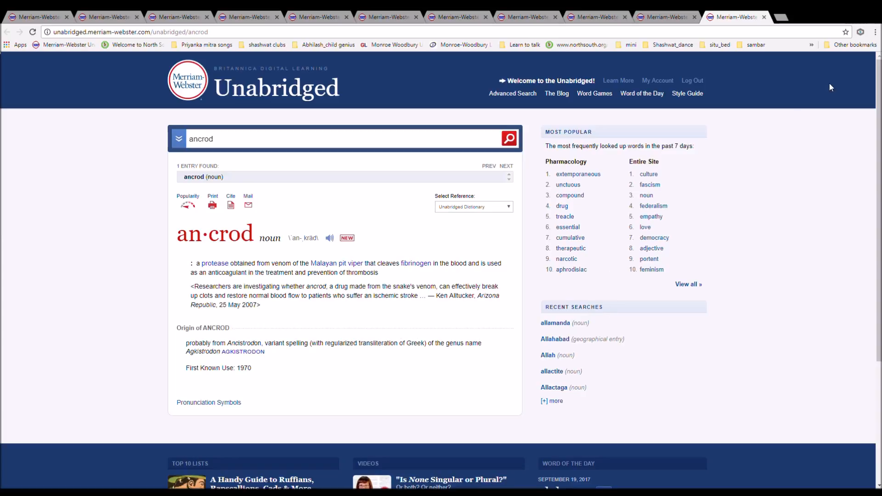